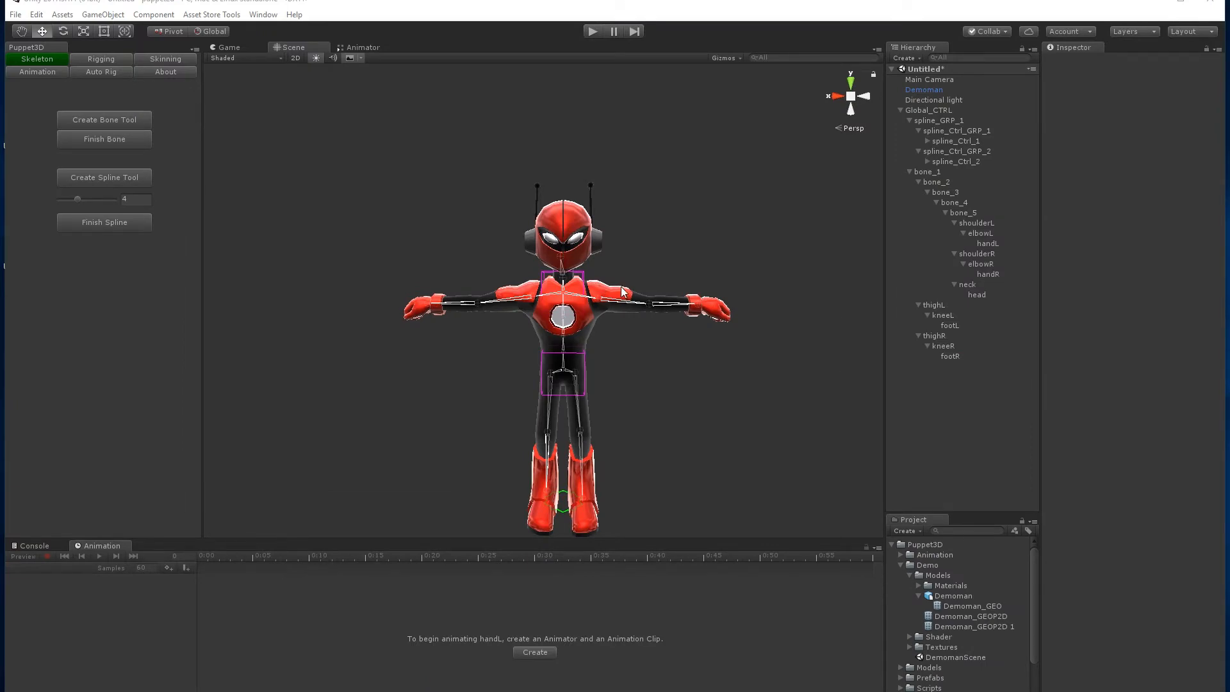
mouse_move(188, 51)
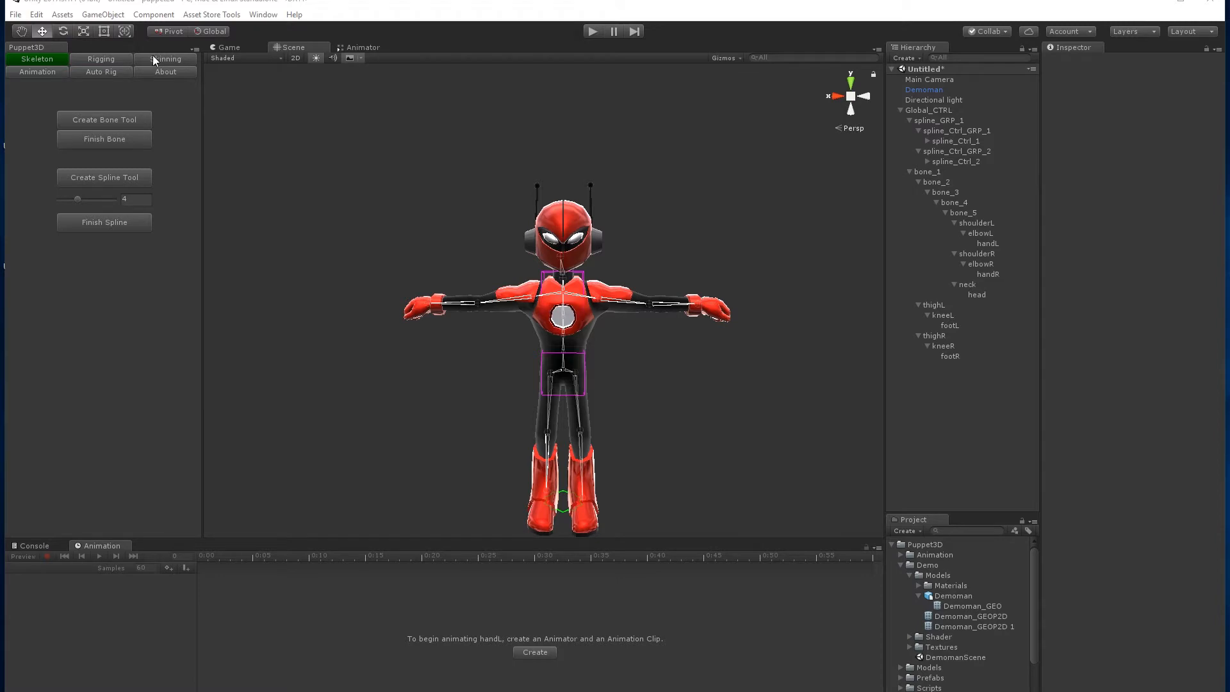
Switch the Puppet3D window to its Skinning tools for the rigged Demoman
left_click(165, 59)
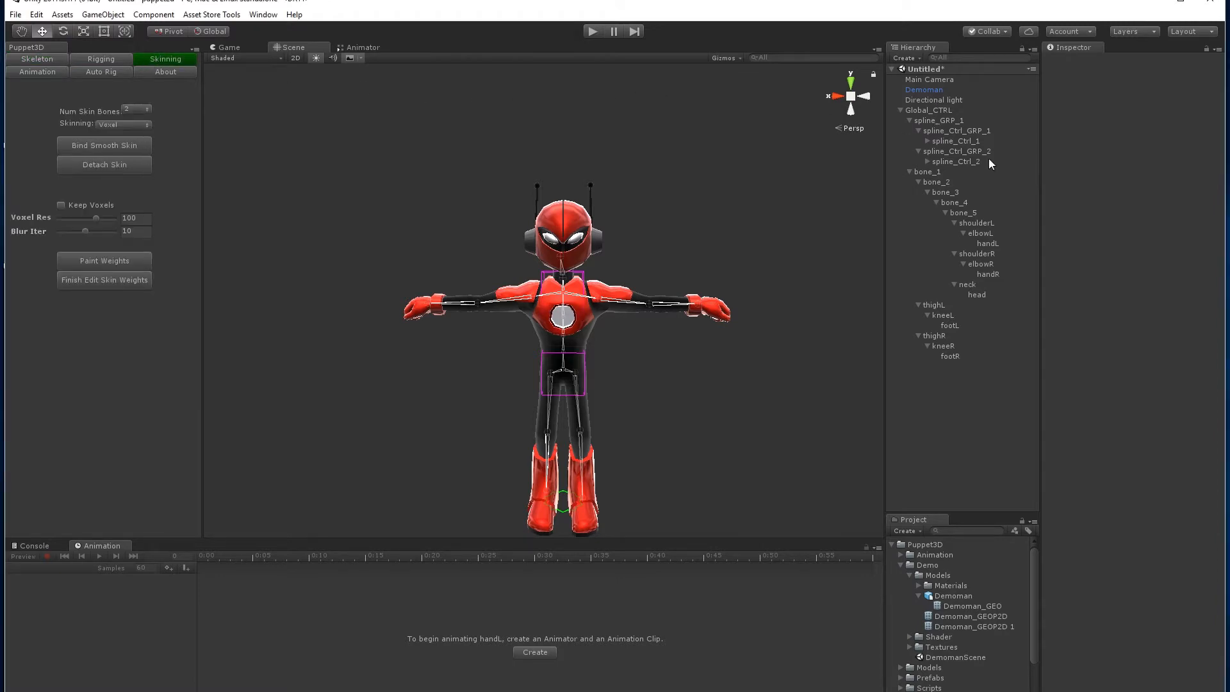
Select Demoman with bone_1 and keep Voxel skinning with 2 skin bones per vertex
left_click(924, 89)
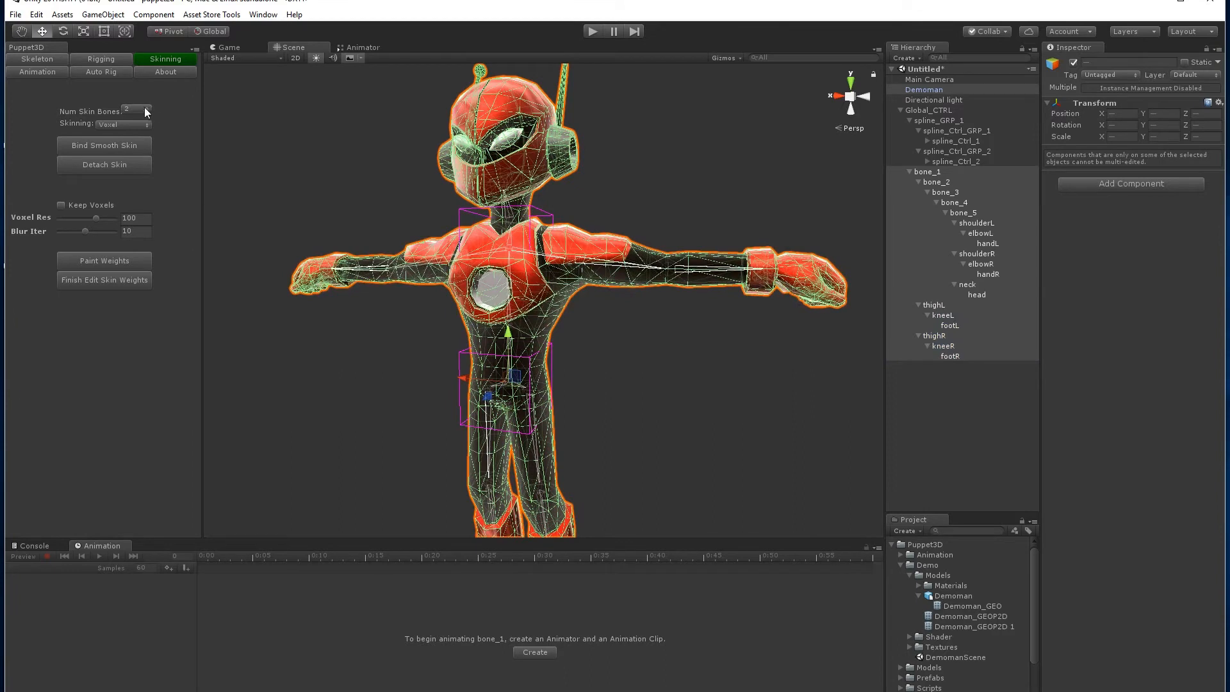
left_click(122, 124)
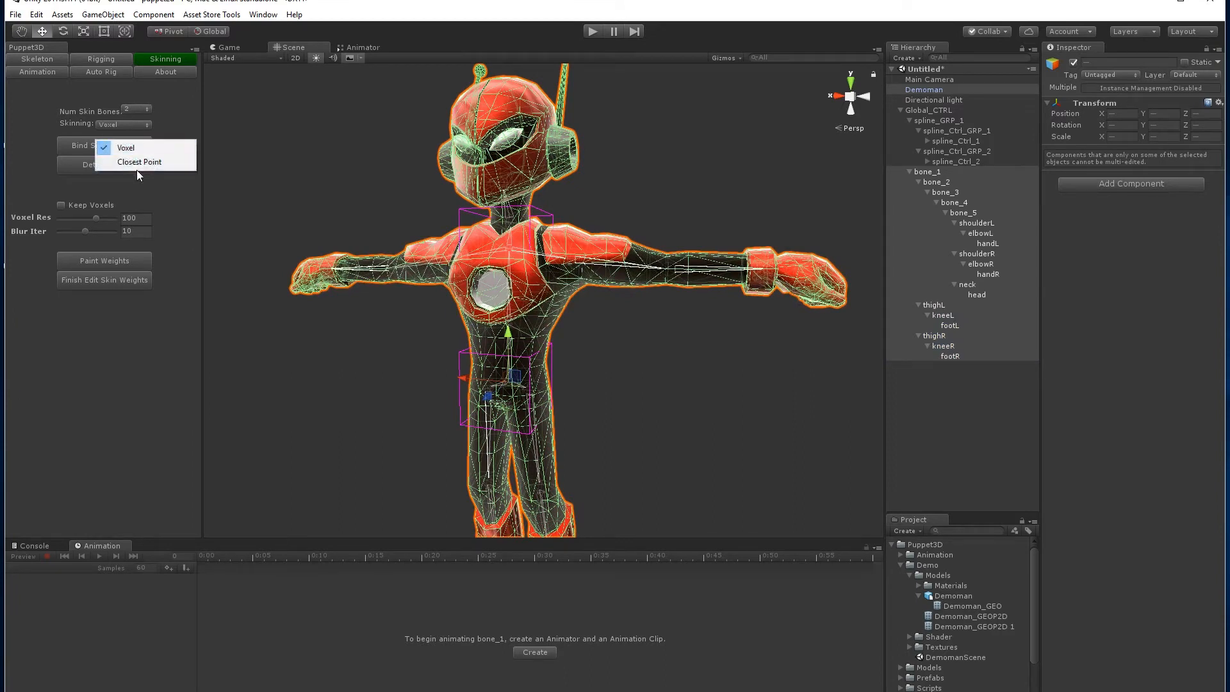
left_click(124, 147)
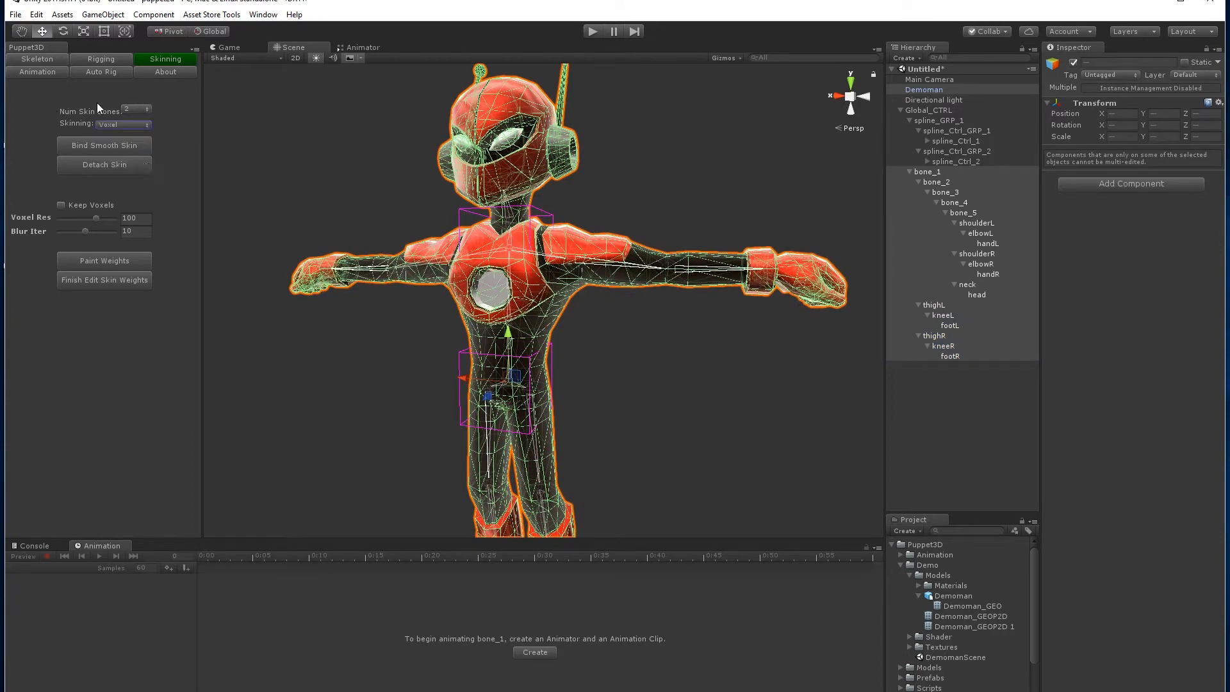
left_click(135, 110)
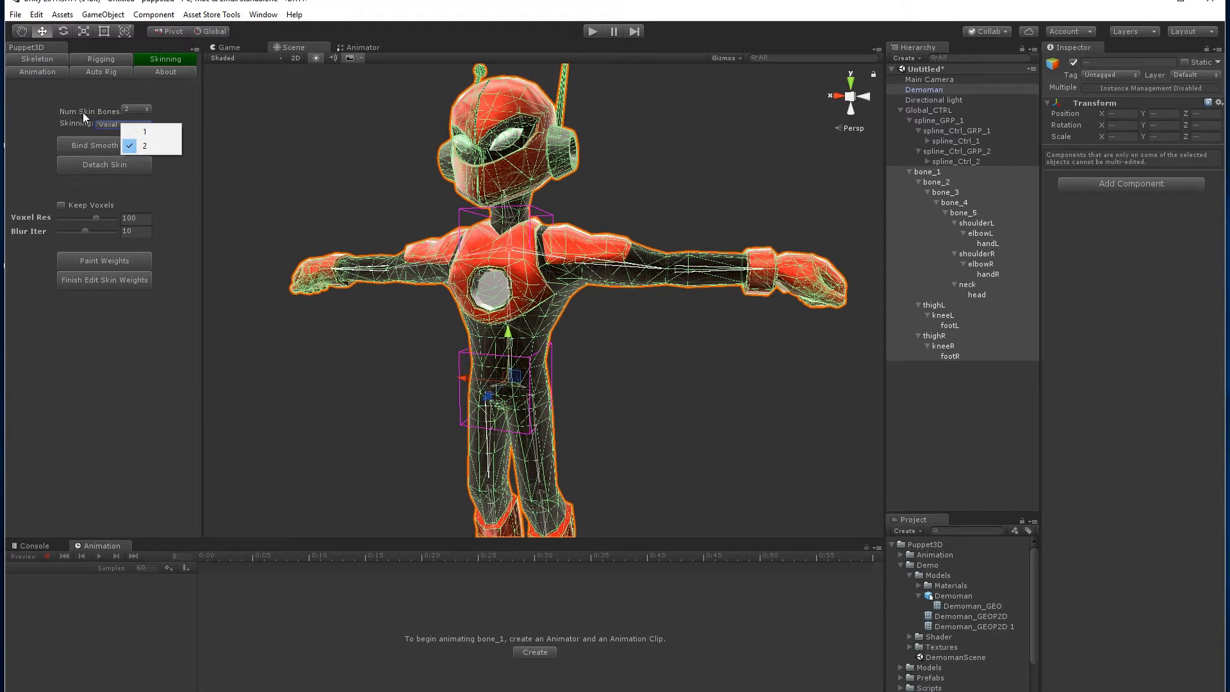
mouse_move(77, 138)
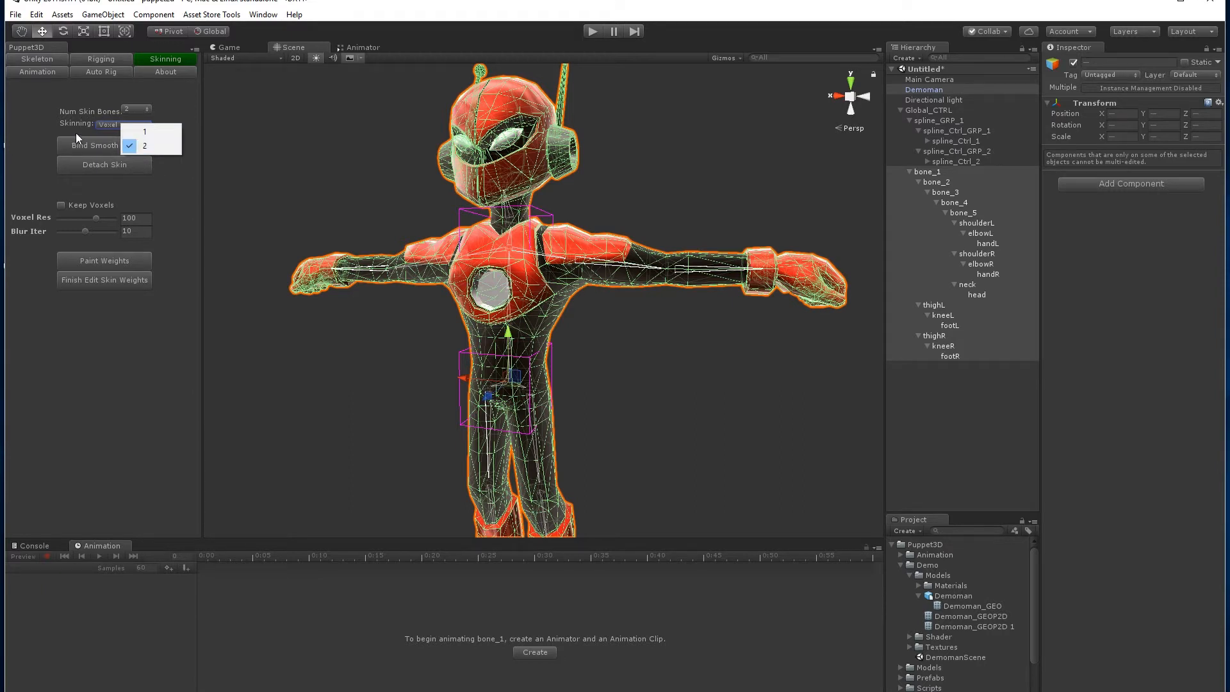
mouse_move(392, 241)
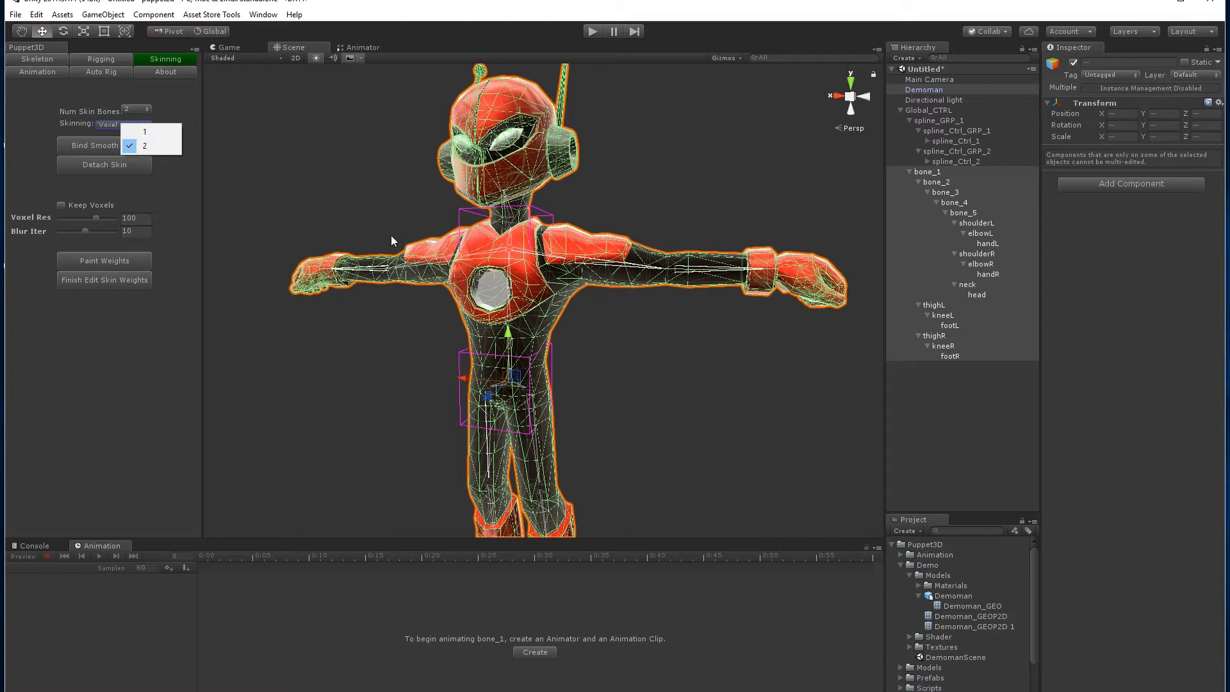
mouse_move(407, 278)
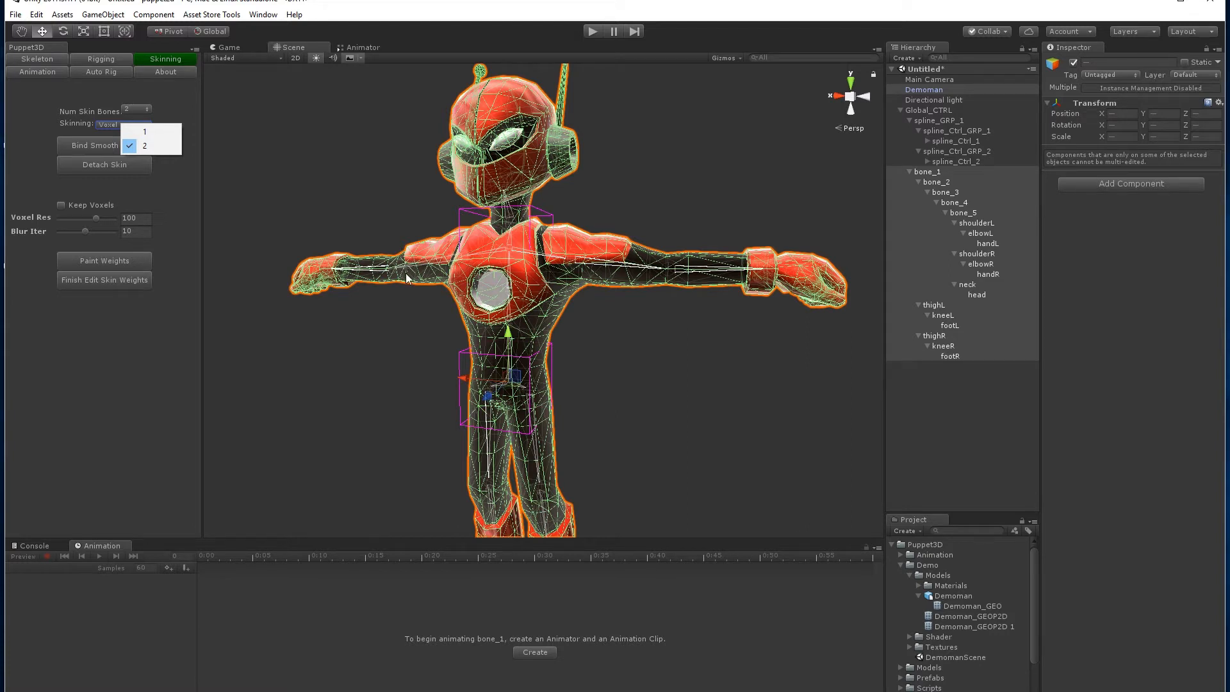
mouse_move(399, 273)
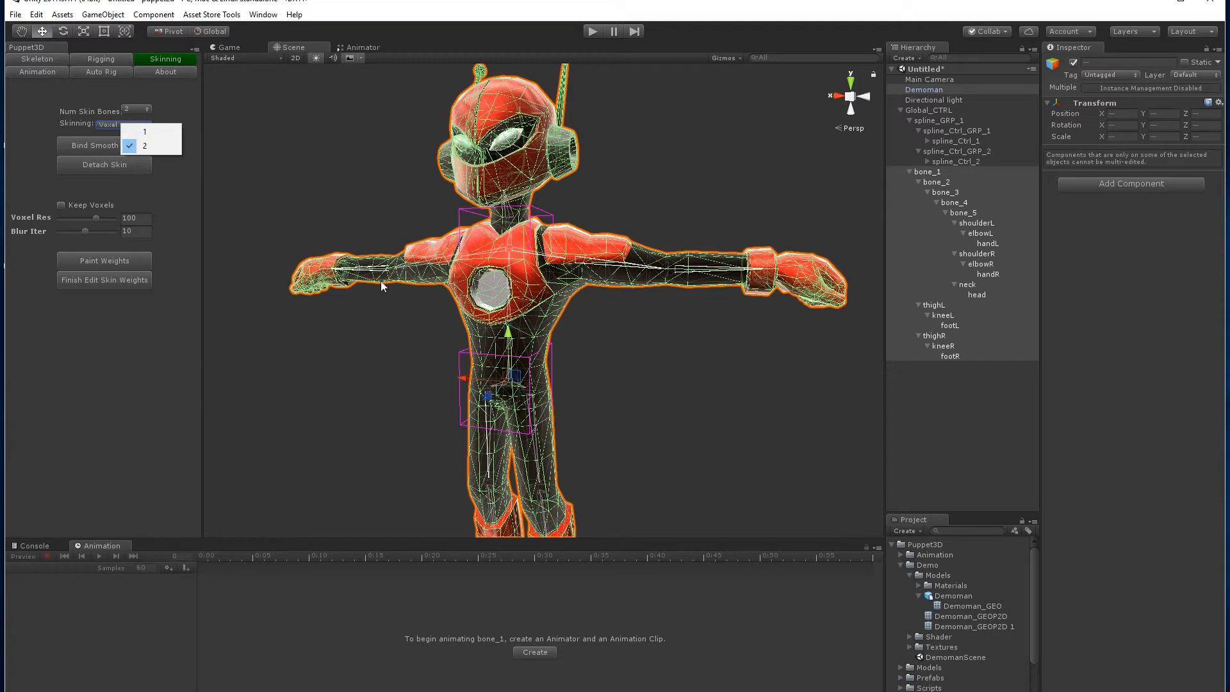
mouse_move(388, 285)
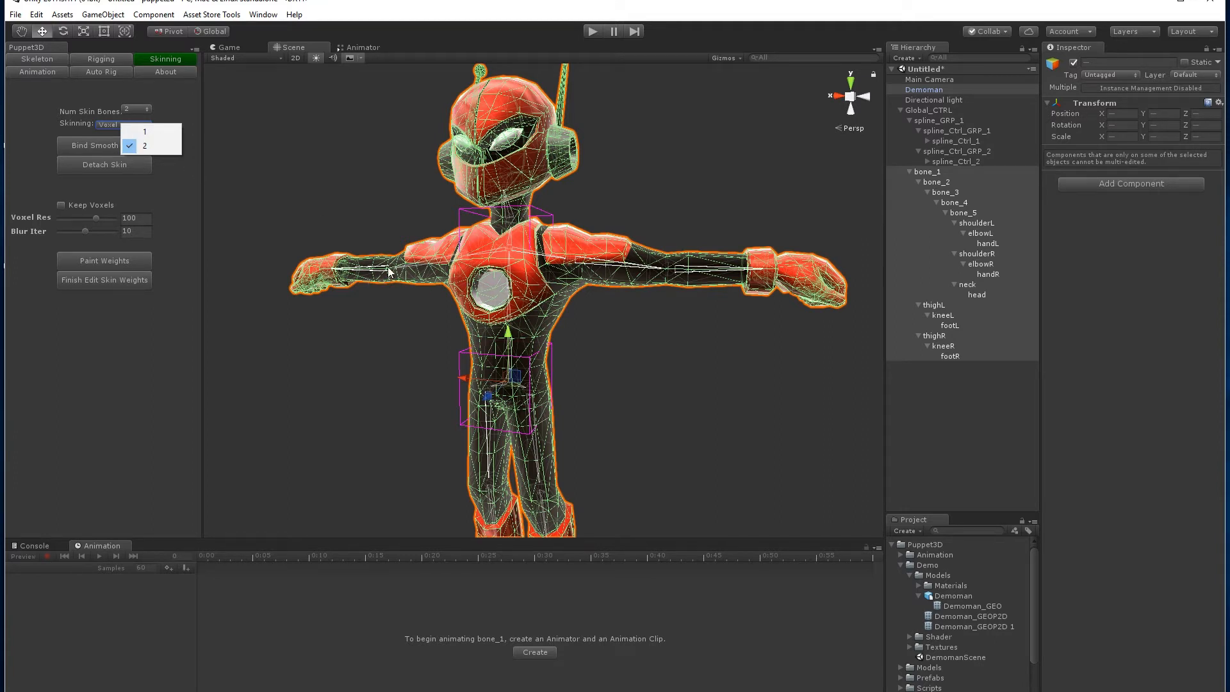
left_click(144, 146)
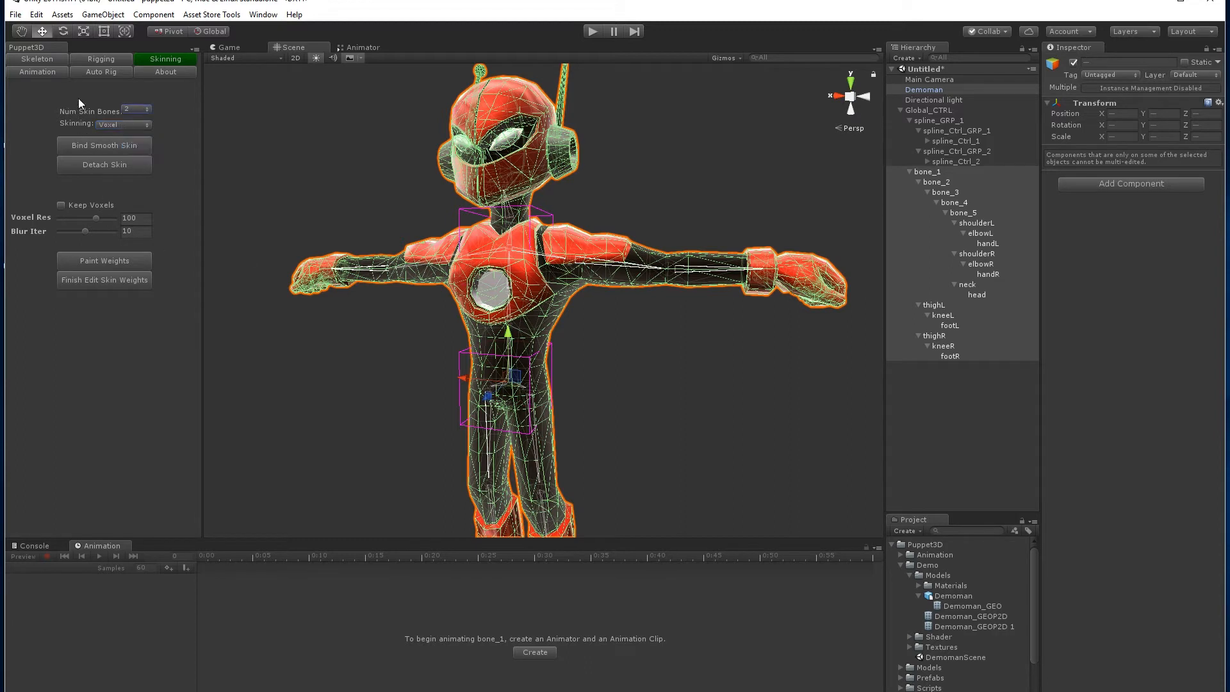
mouse_move(109, 133)
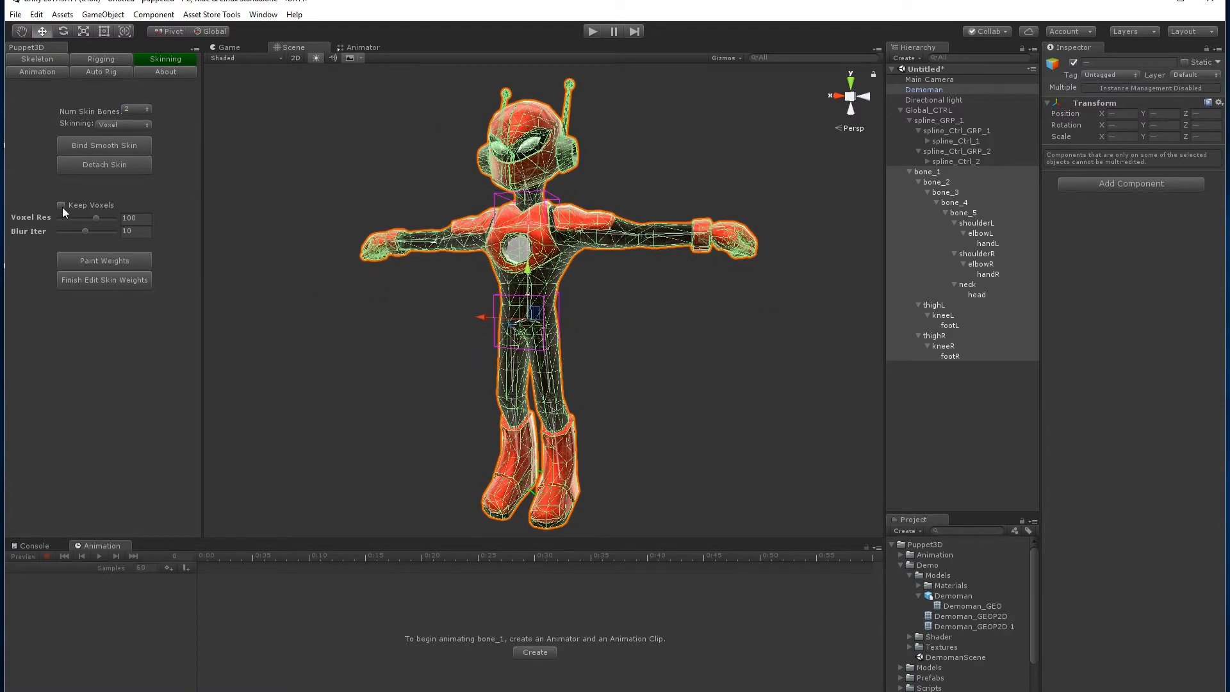
Enable Keep Voxels and bind smooth skin so the voxel weight preview appears
left_click(61, 205)
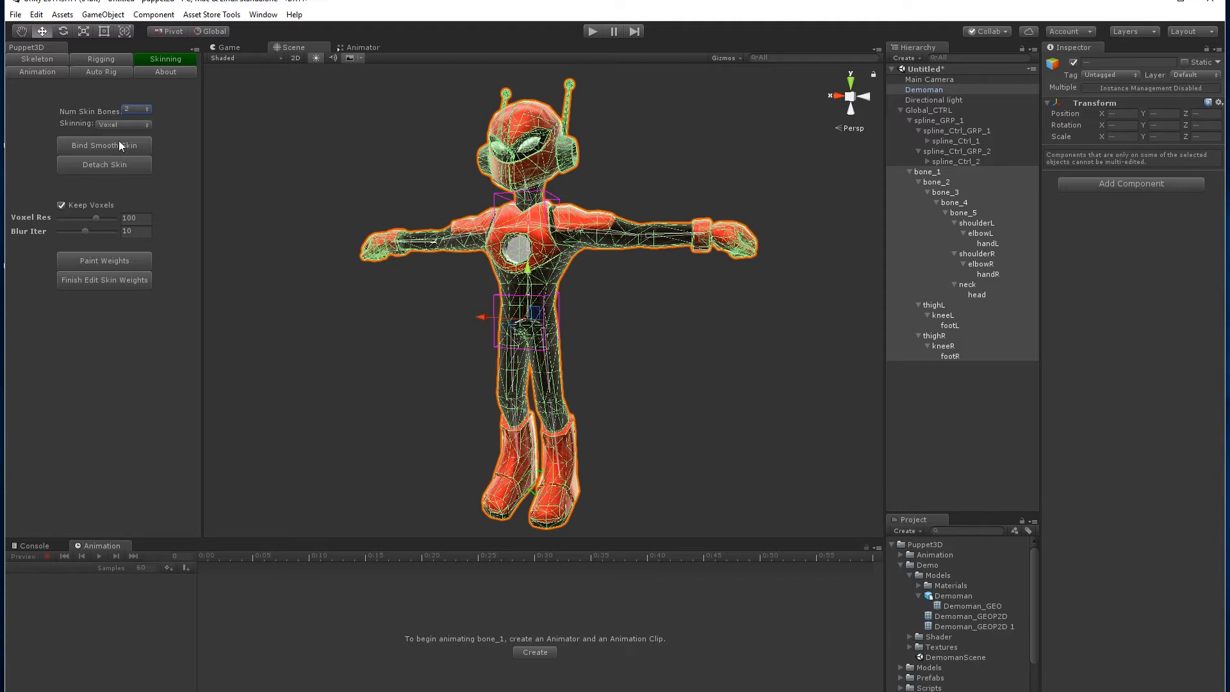
left_click(104, 145)
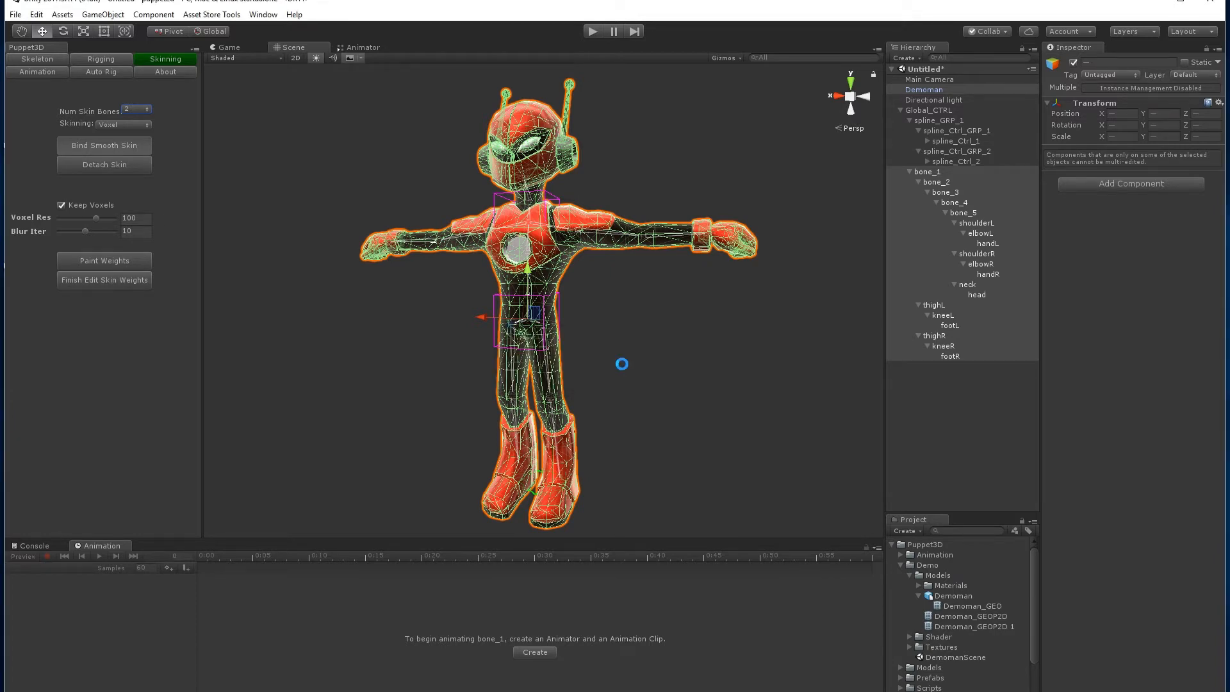
left_click(104, 145)
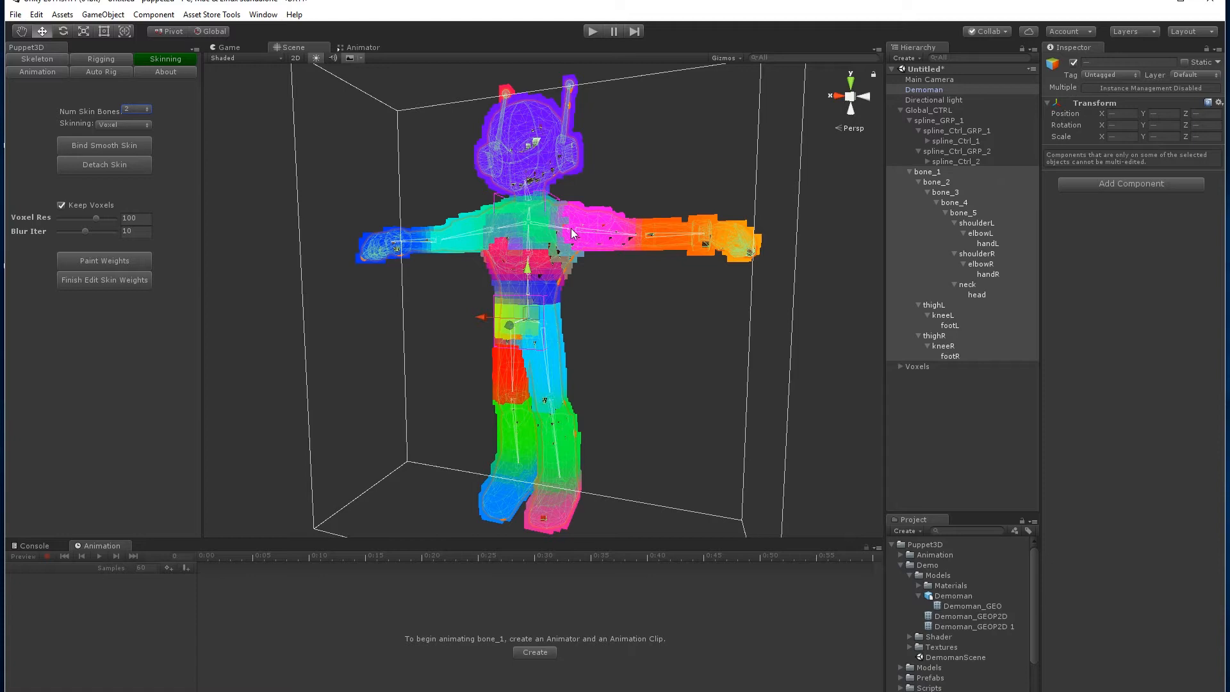
mouse_move(517, 312)
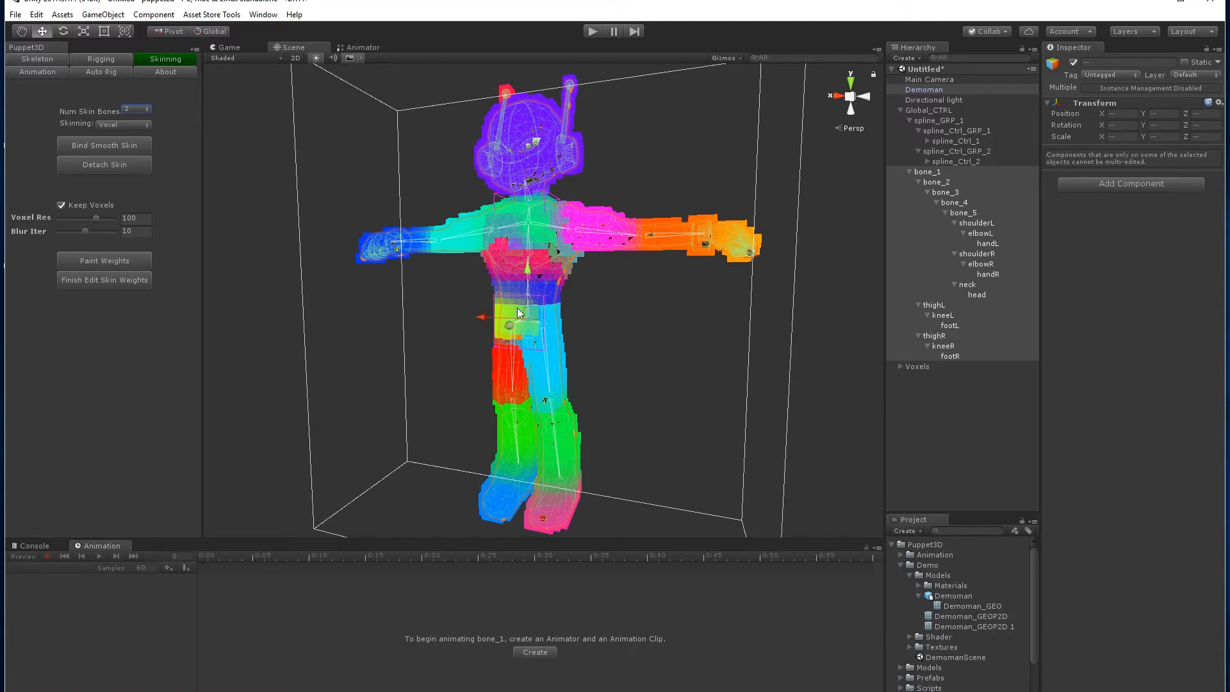
left_click(916, 366)
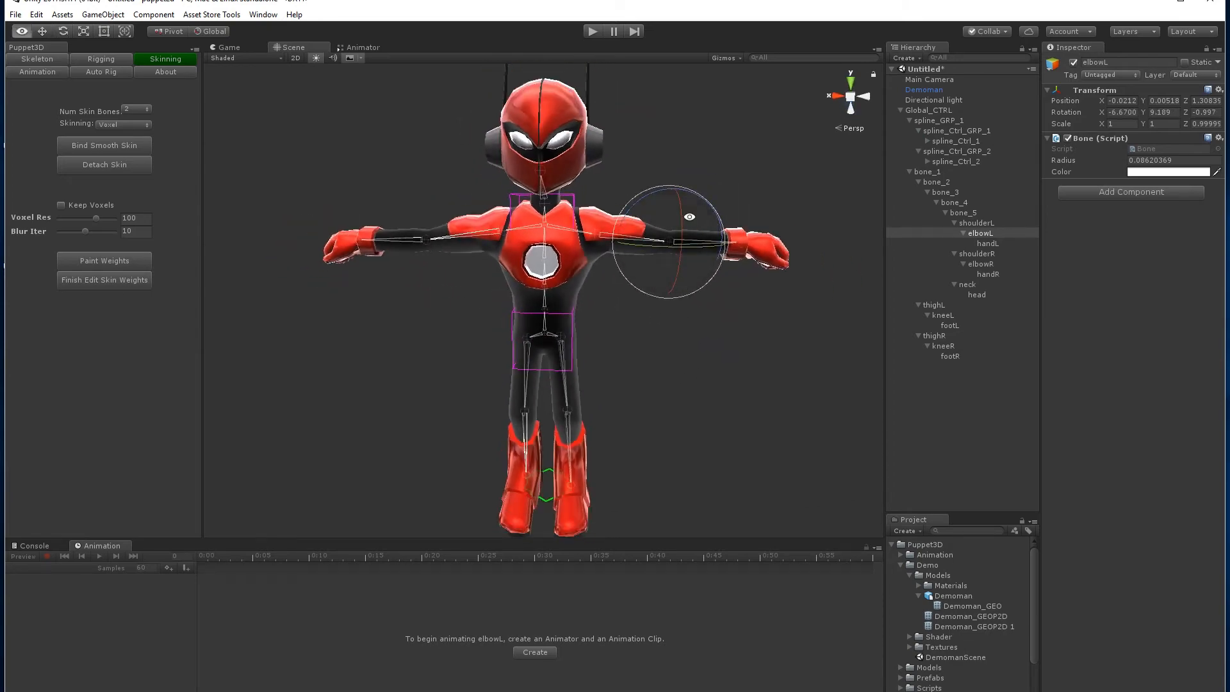
Select the Demoman mesh, now carrying a Skinned Mesh Renderer, after testing the elbowL bend
left_click(924, 89)
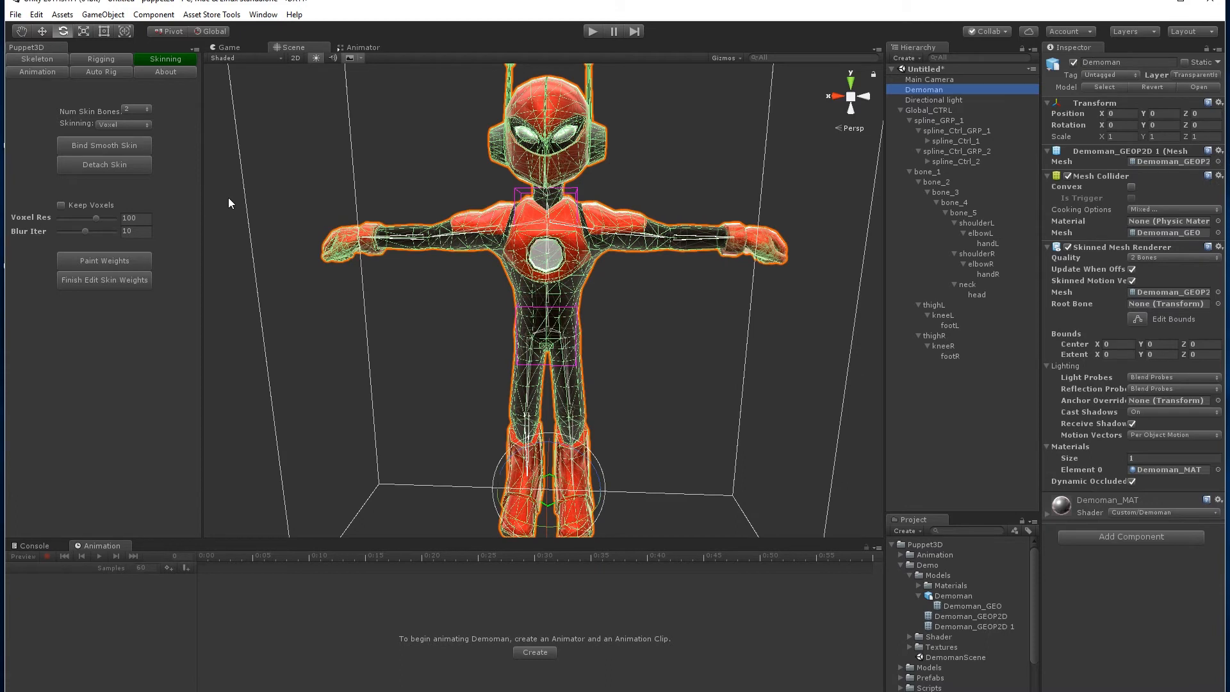
mouse_move(656, 170)
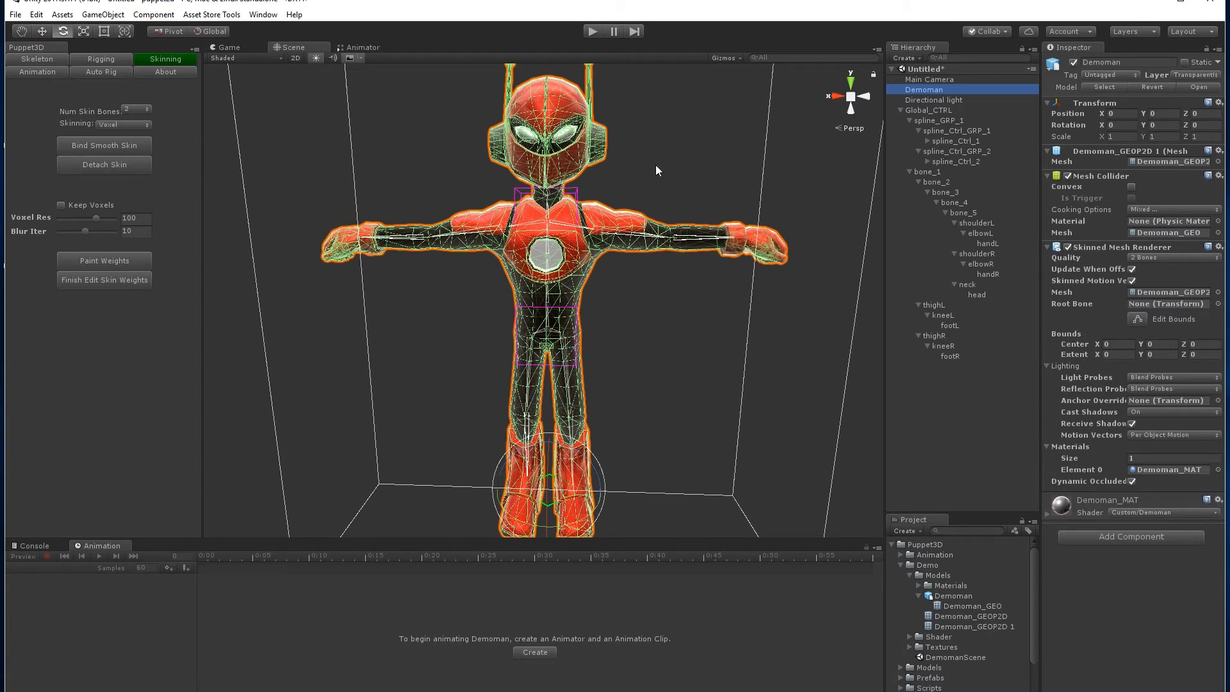
mouse_move(113, 165)
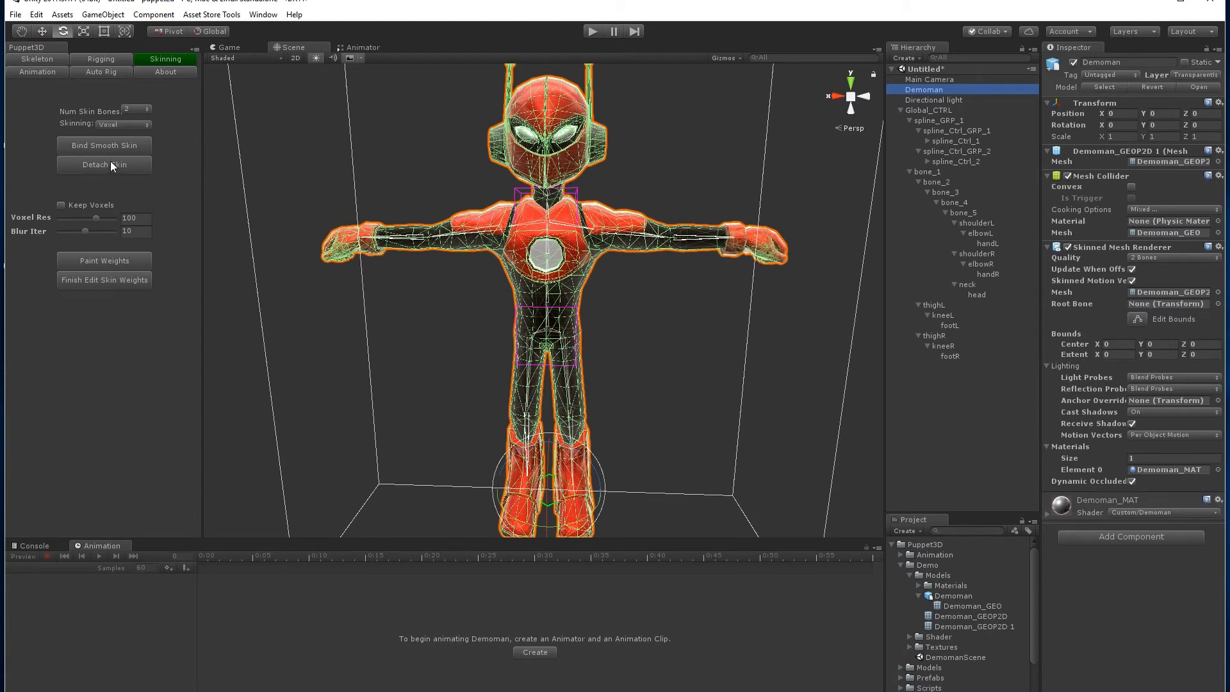
Detach the Demoman skin from its bones and reselect the bone_1 hierarchy
left_click(104, 166)
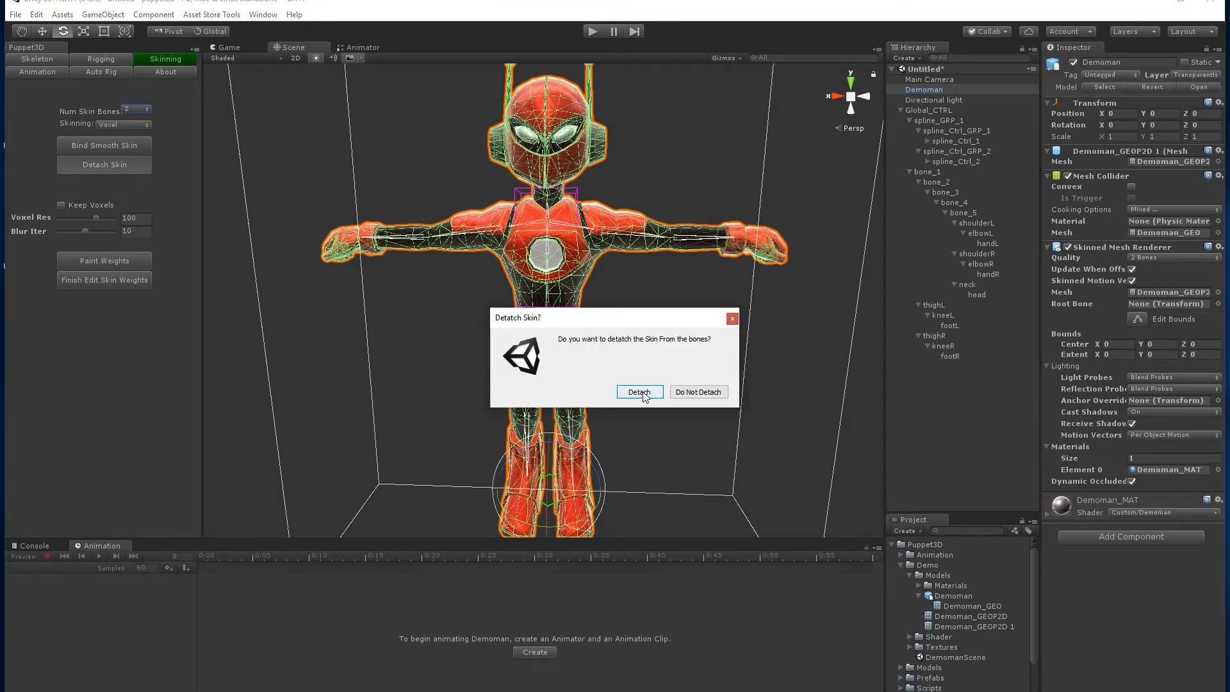
left_click(638, 392)
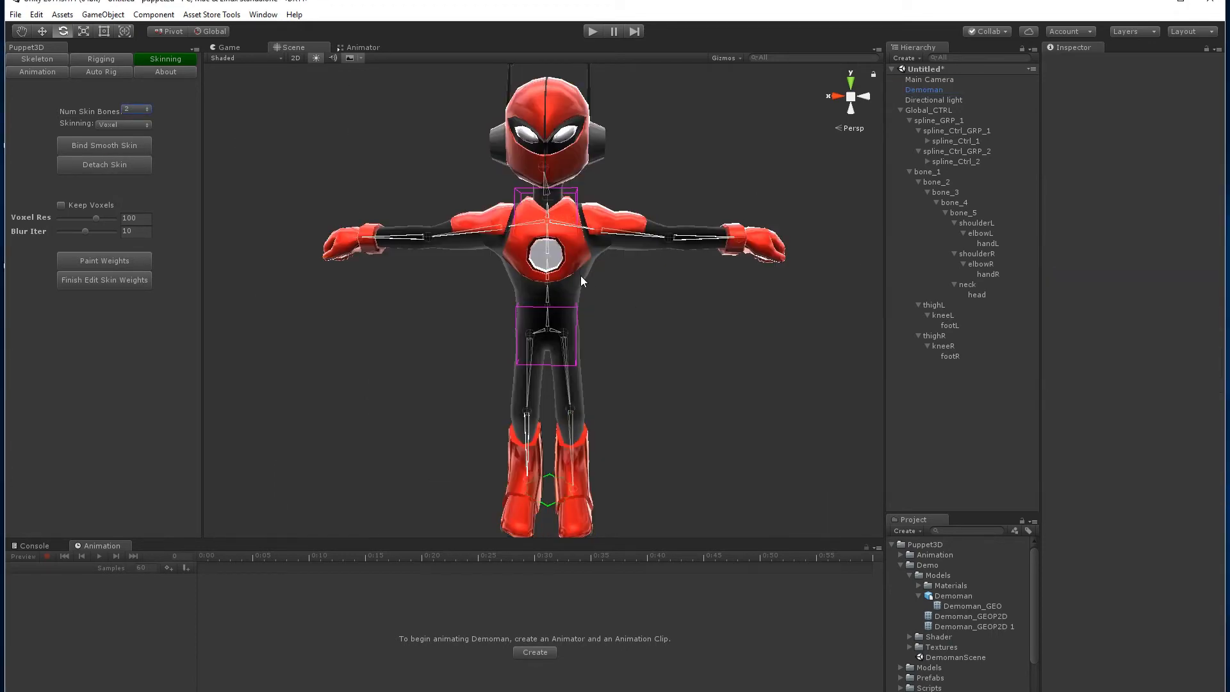
left_click(923, 89)
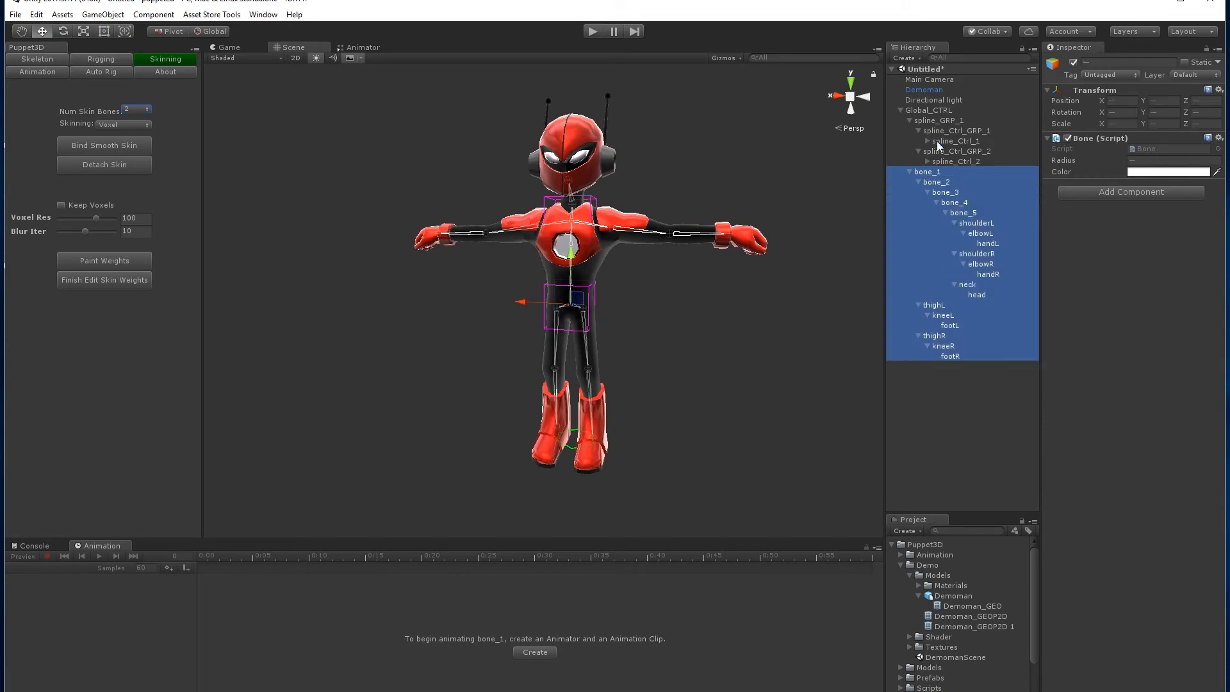
Add Demoman to the bone selection and keep Num Skin Bones at 2 for Closest Point binding
left_click(134, 110)
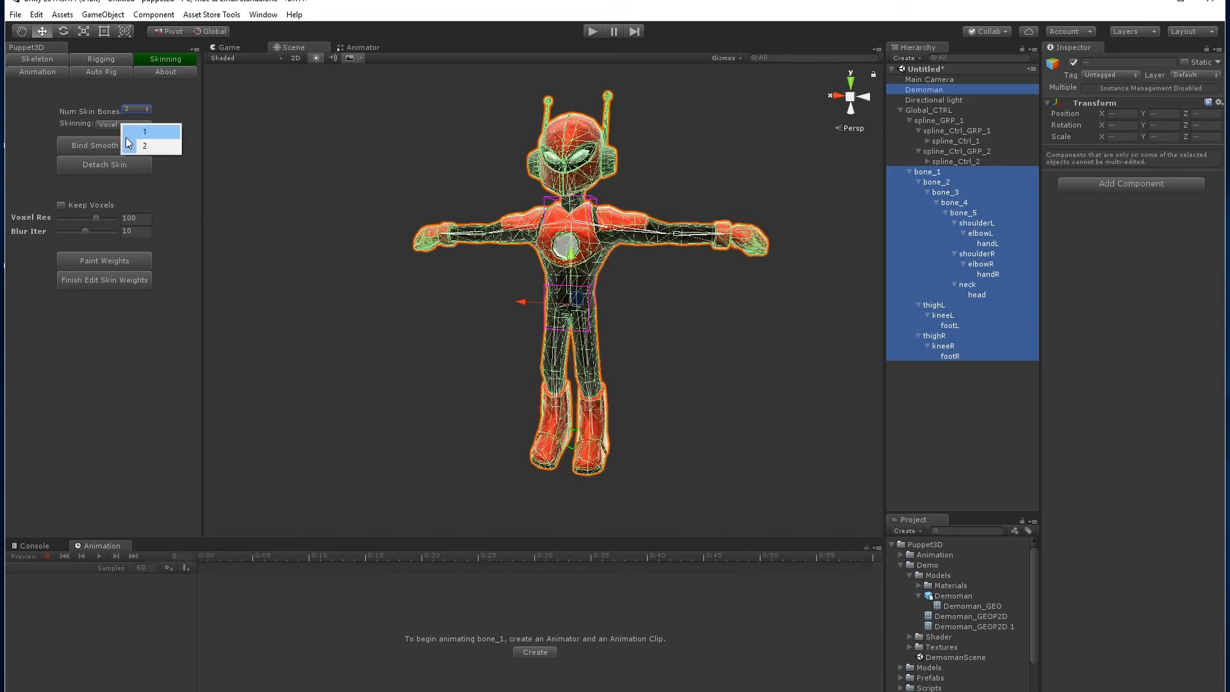
left_click(143, 131)
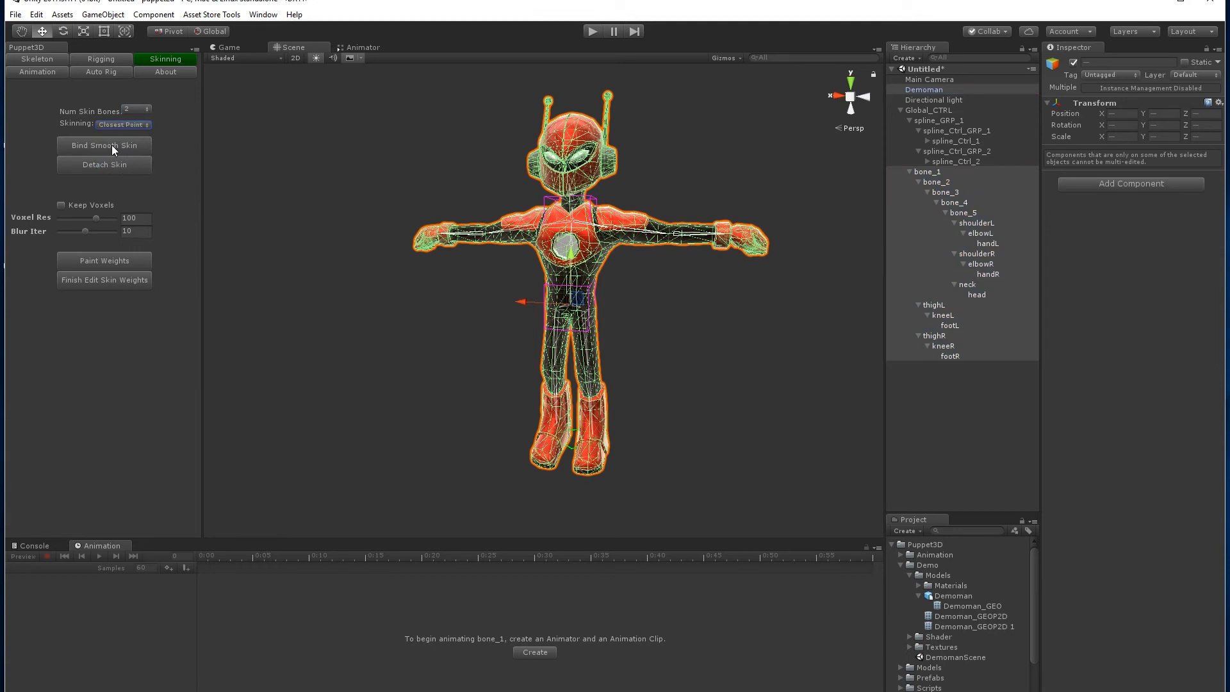
mouse_move(110, 148)
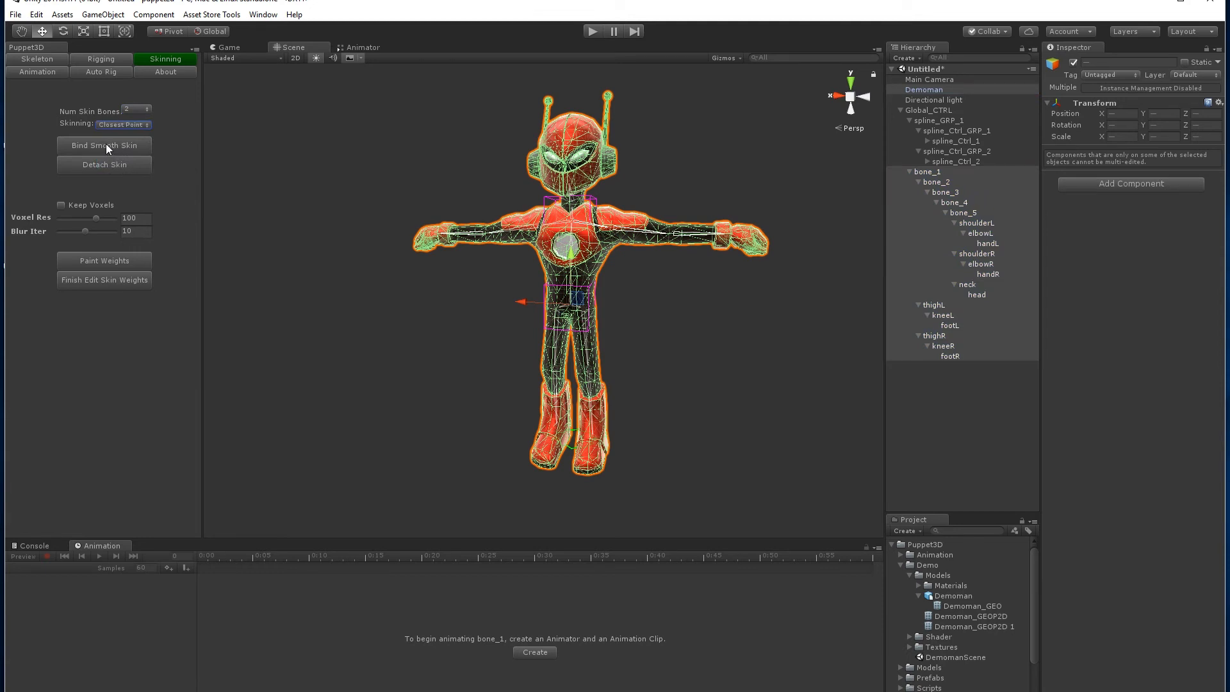